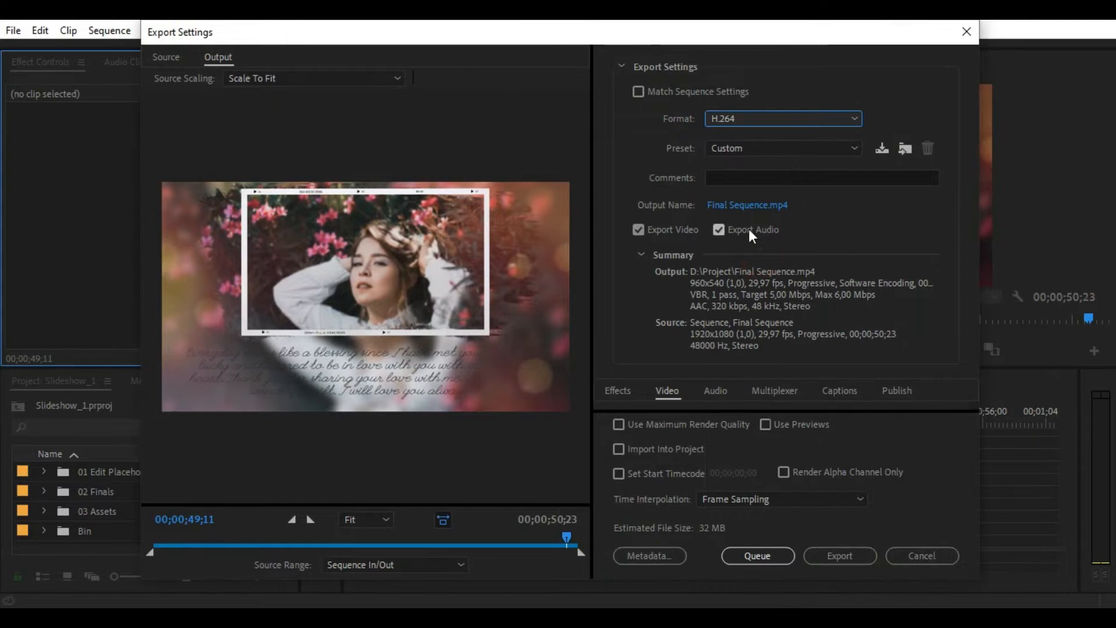
Export Final Sequence as H.264 Final Sequence.mp4, starting the encoding progress at 0 percent
{"action": "left_click", "coordinate": [839, 556]}
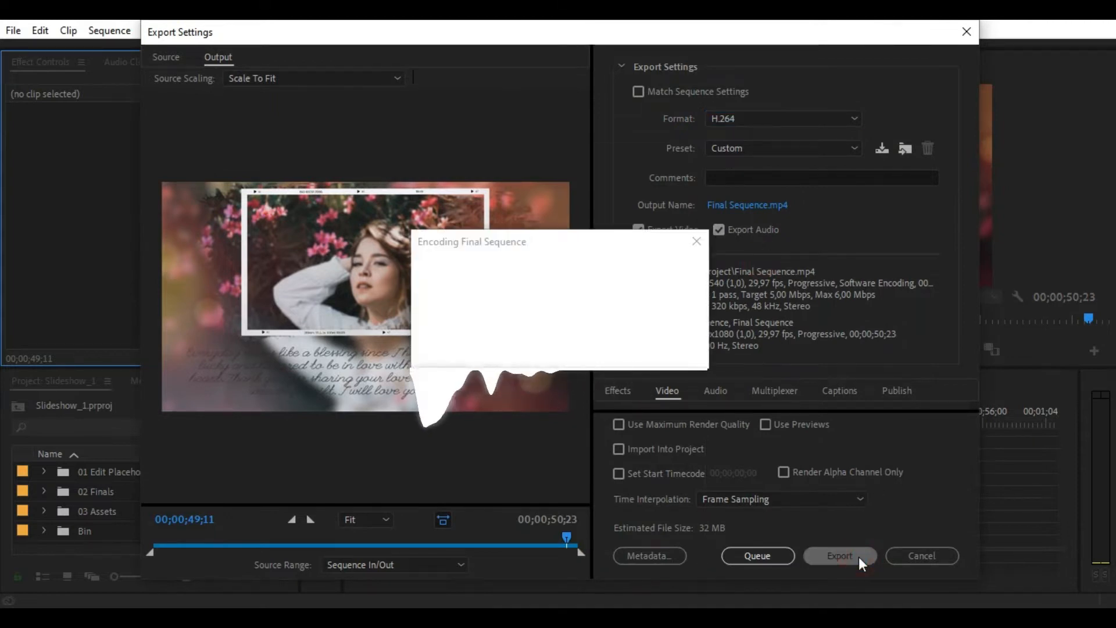
{"action": "left_click", "coordinate": [839, 556]}
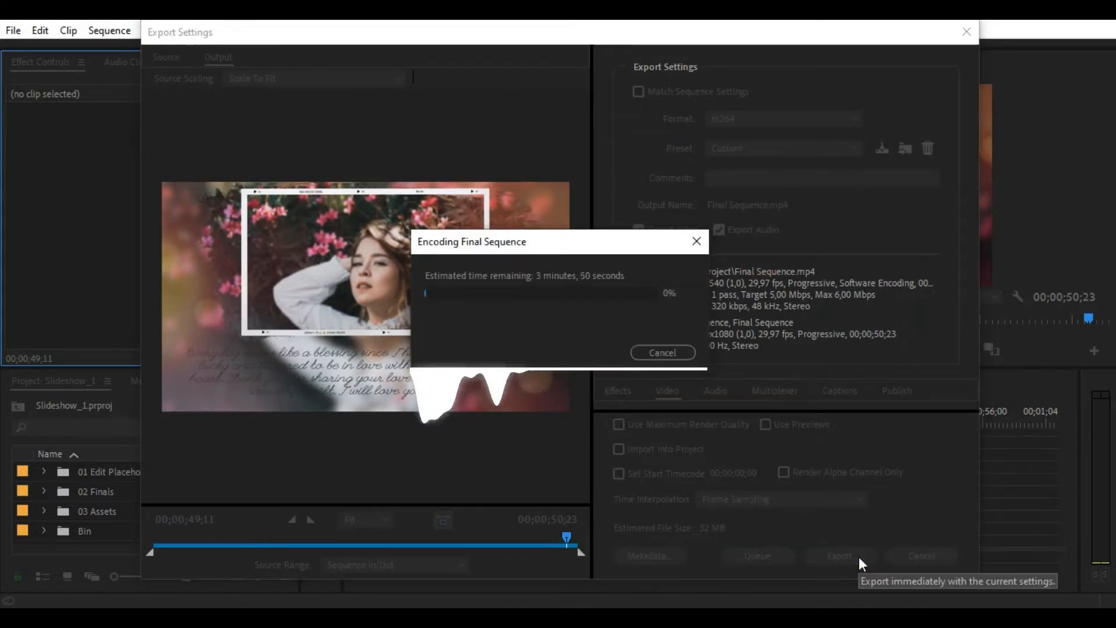